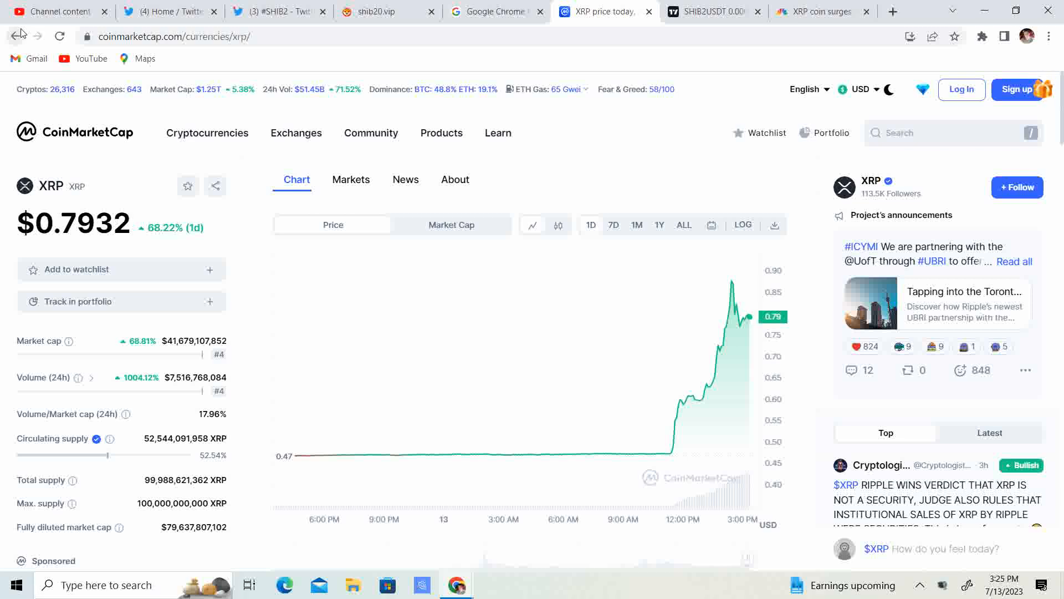
mouse_move(732, 281)
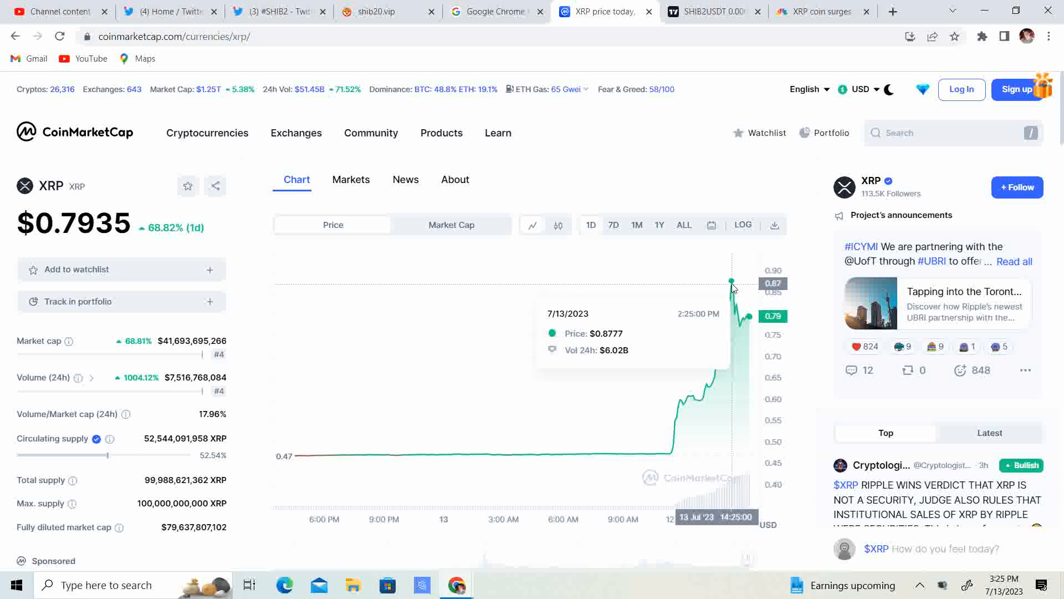
mouse_move(942, 202)
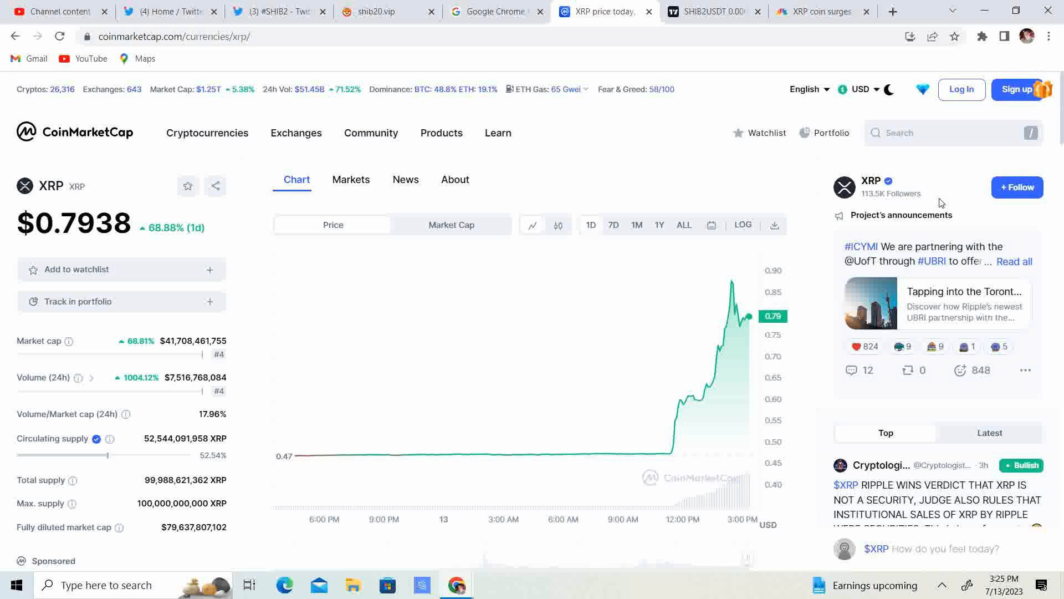
Switch to the CNBC 'XRP coin surges' tab and scroll down to the article's opening paragraphs
click(819, 11)
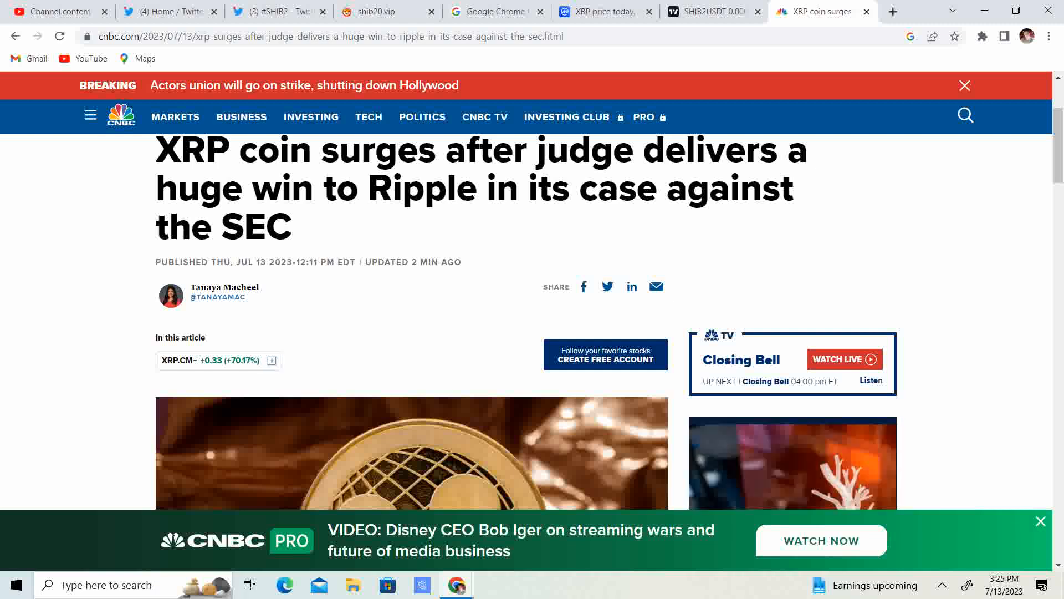
scroll(down, 3)
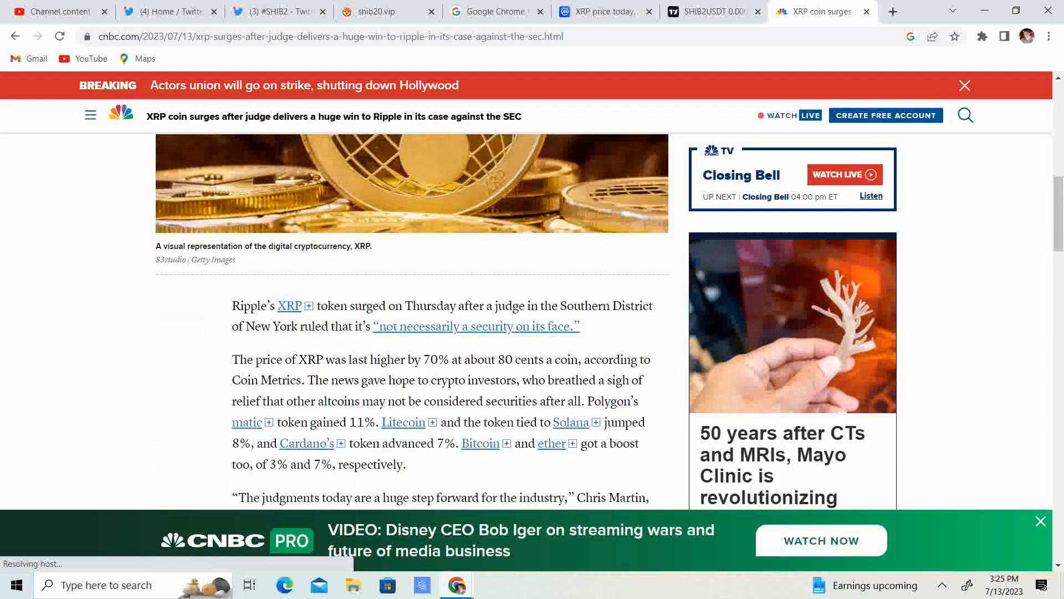
scroll(down, 3)
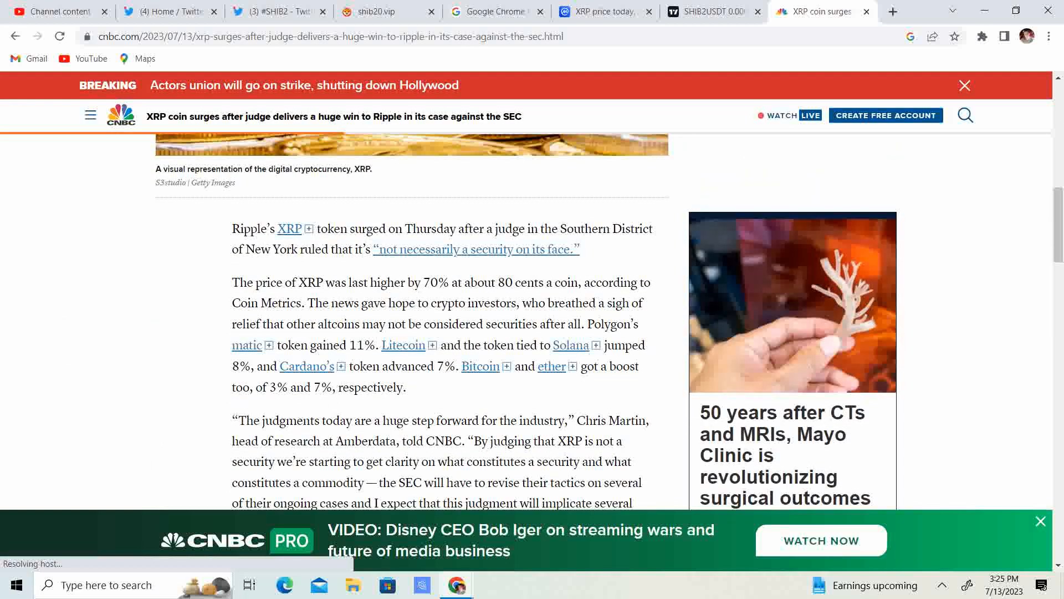
mouse_move(821, 12)
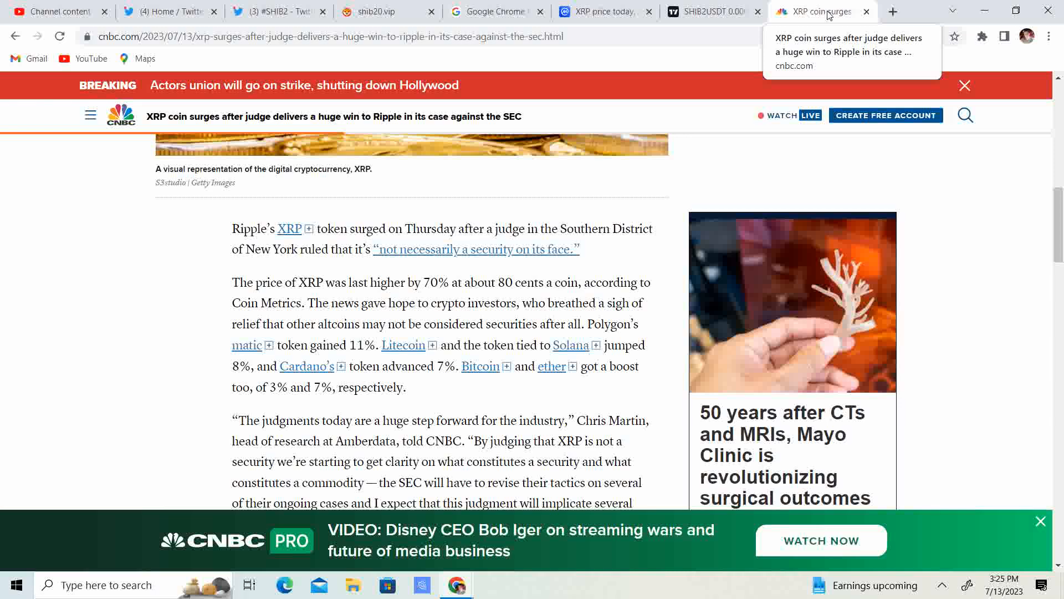
Scroll down to Chris Martin's Amberdata quotes and the XRP/USD quote box near 0.80
scroll(down, 3)
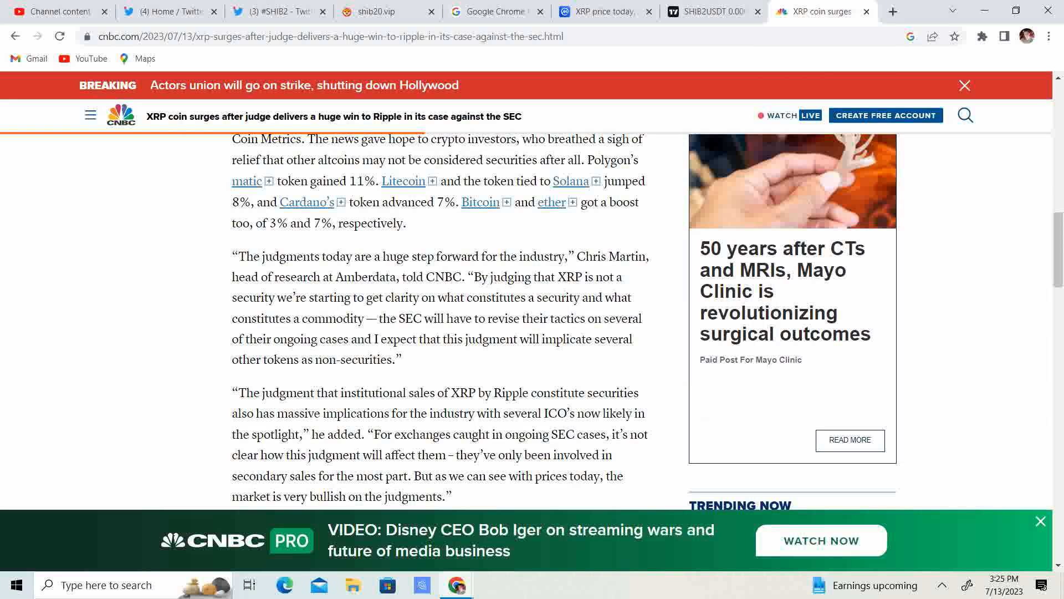
scroll(down, 3)
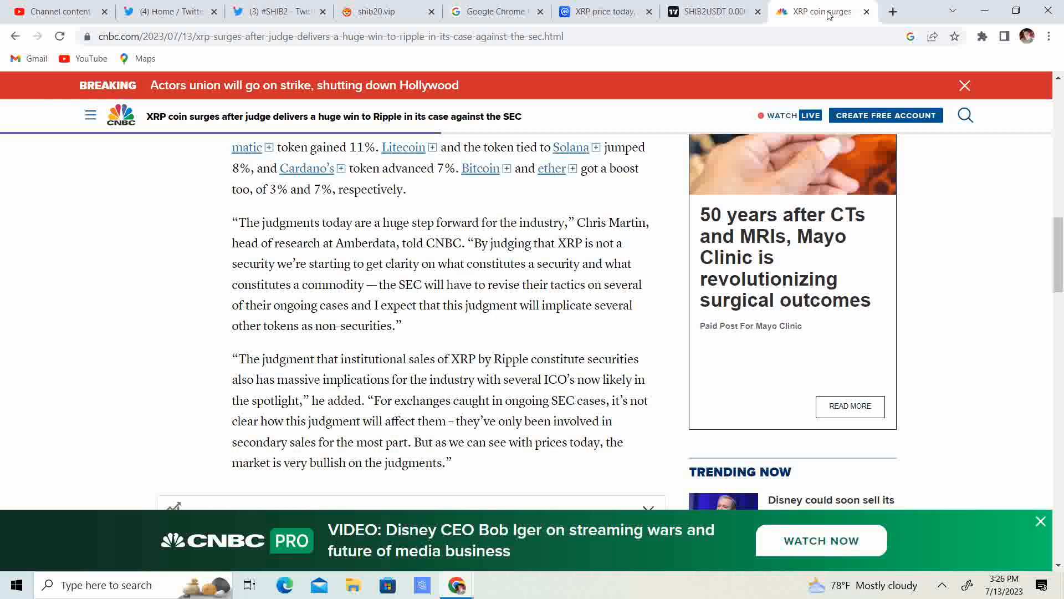
mouse_move(818, 11)
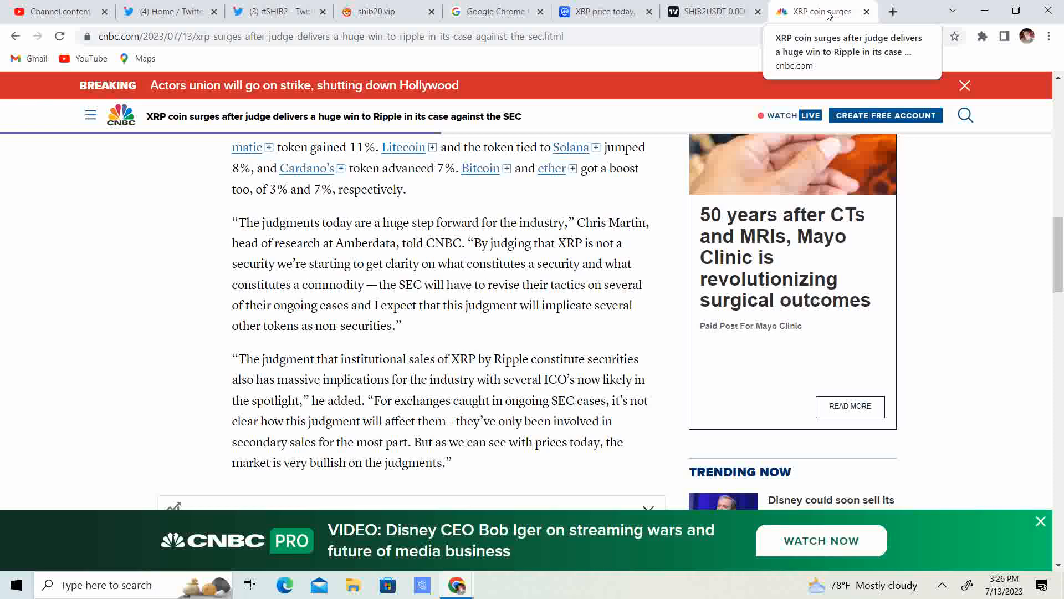
scroll(down, 3)
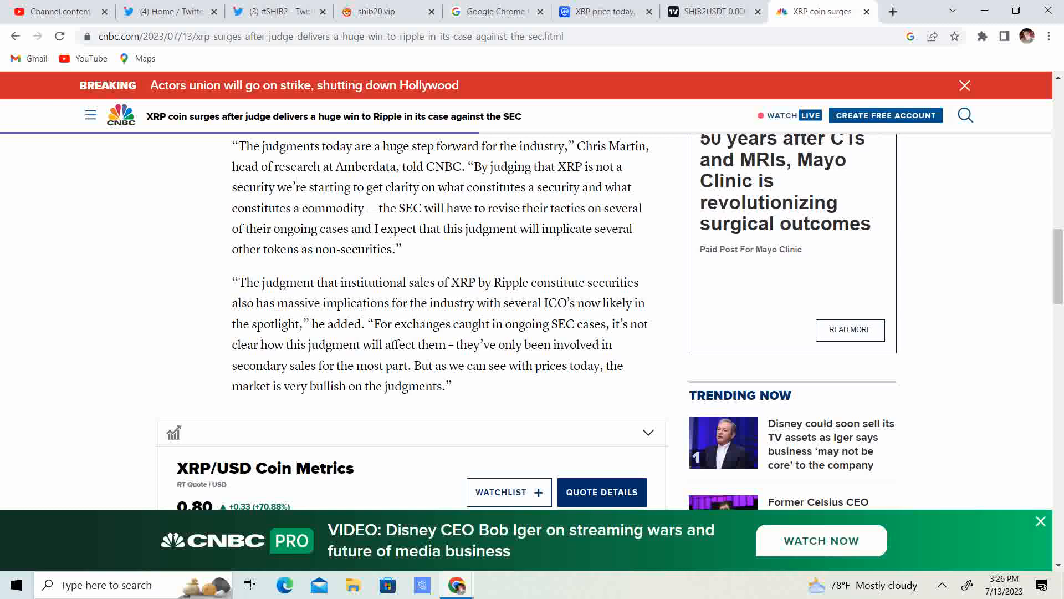
click(602, 12)
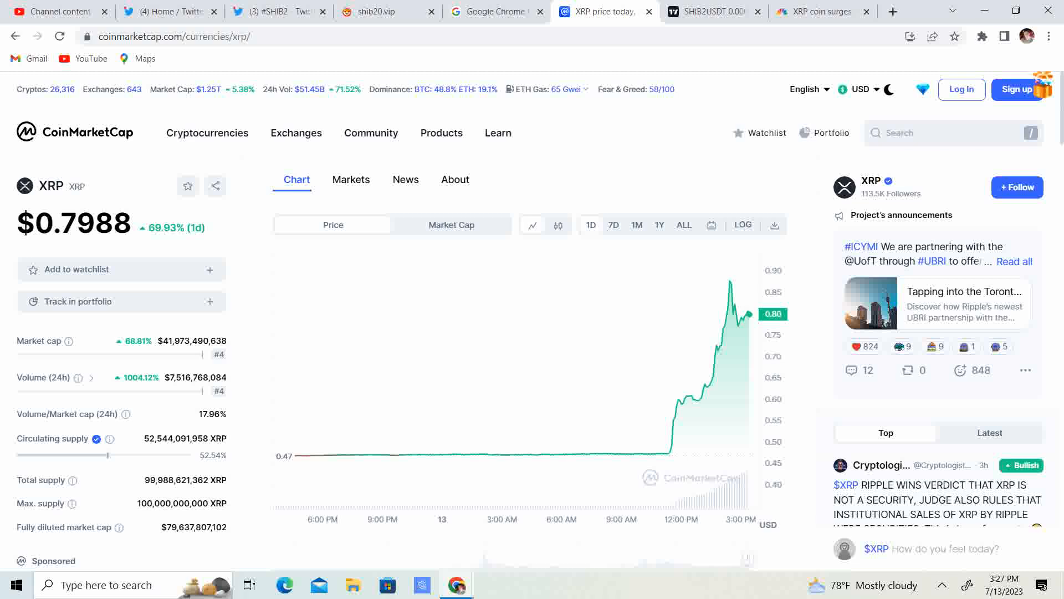
mouse_move(822, 12)
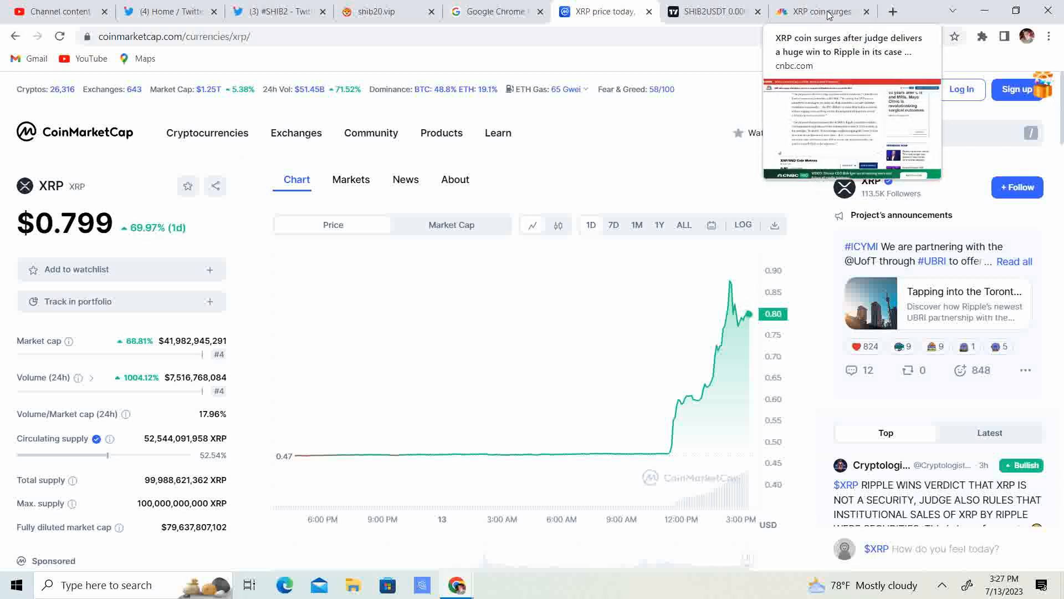
mouse_move(669, 173)
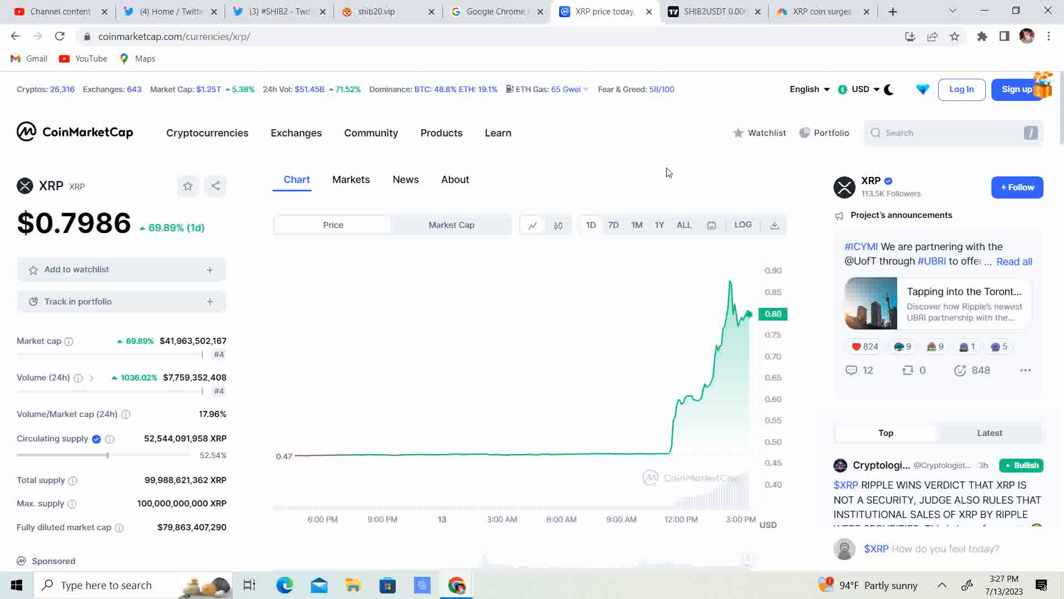
mouse_move(720, 288)
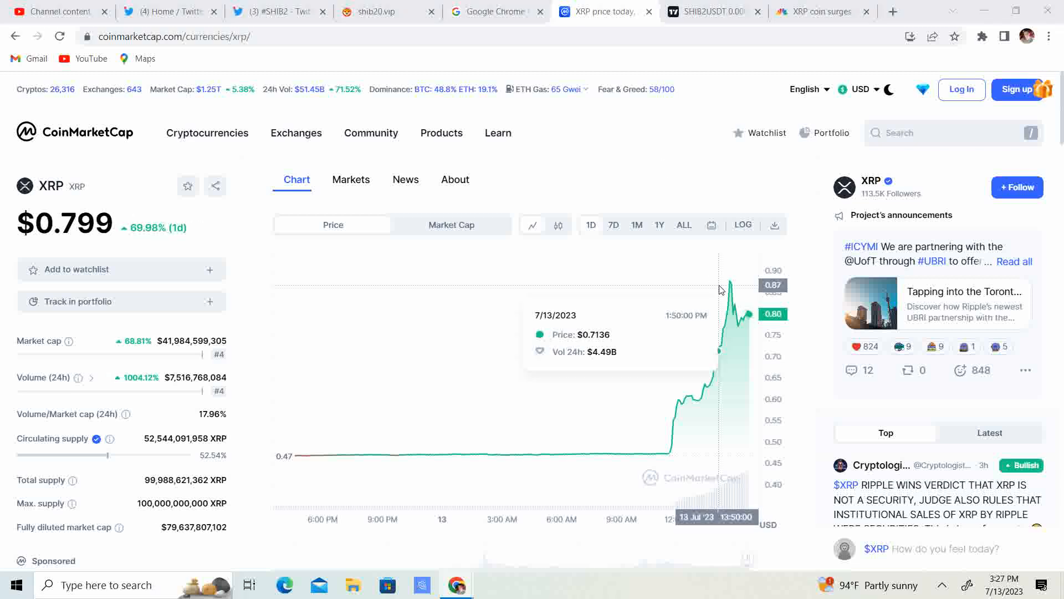